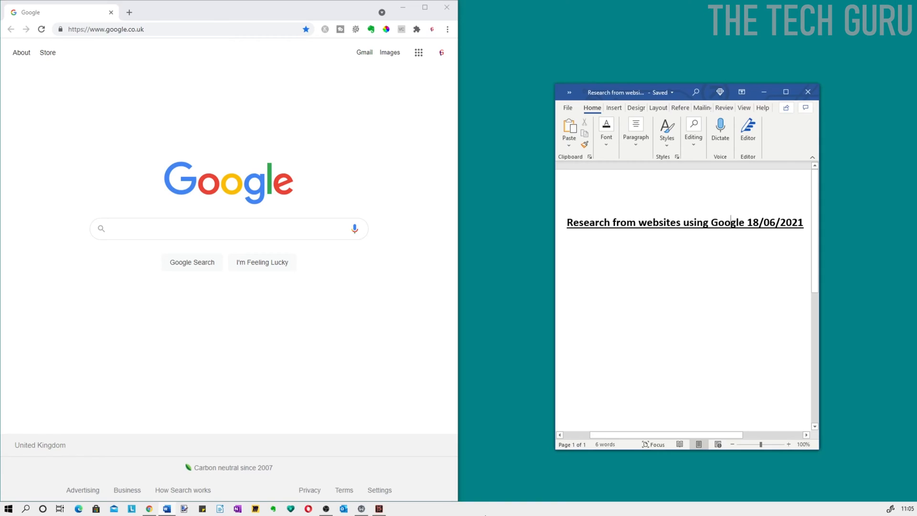
- Dismiss the Chrome and Word windows to reveal the empty desktop
click(786, 92)
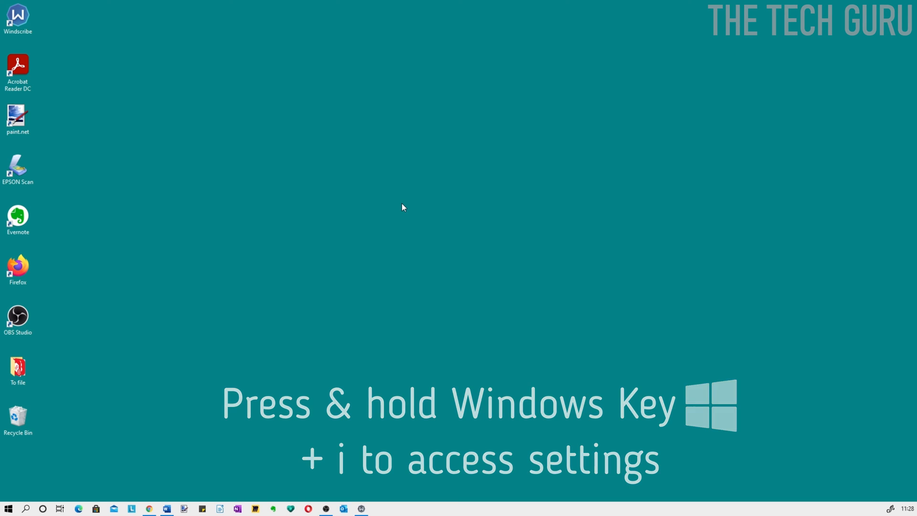
- Open Windows Settings and search 'MULTI' to reach the Multitasking page
key(win+i)
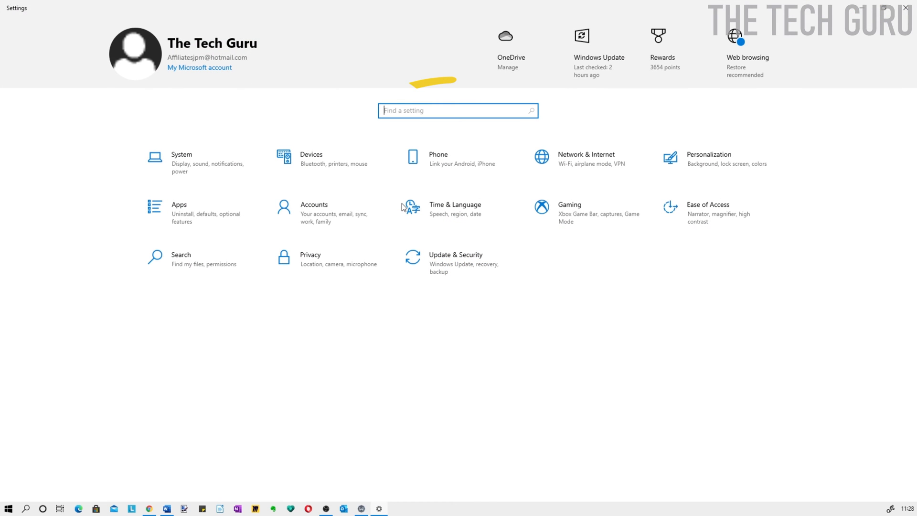
text(MULTI)
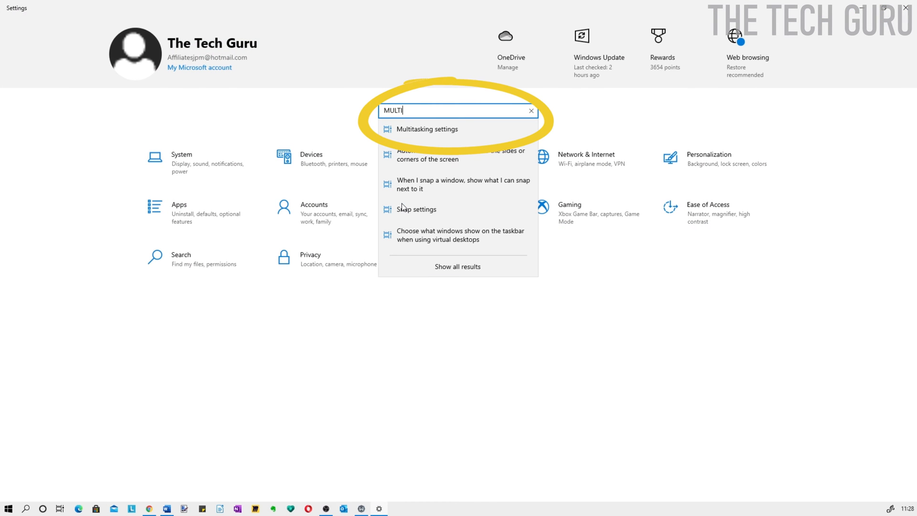
key(Down)
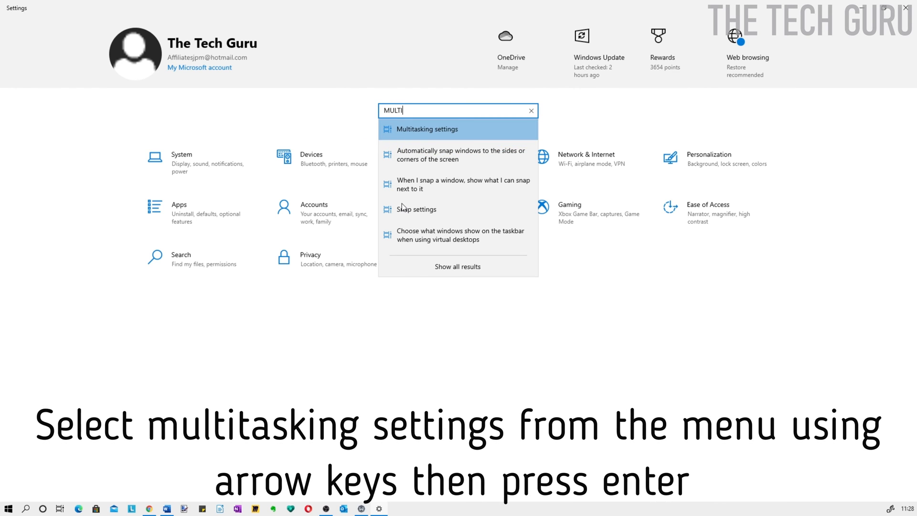
key(enter)
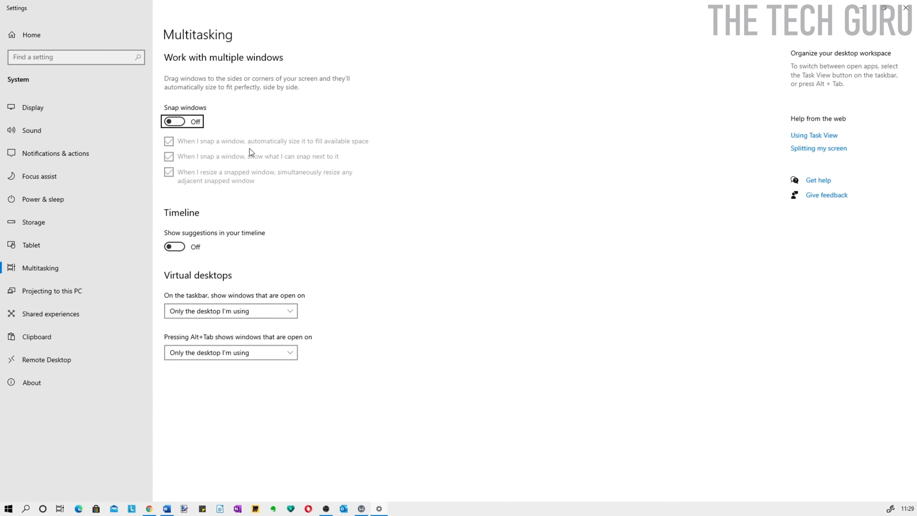
mouse_move(172, 88)
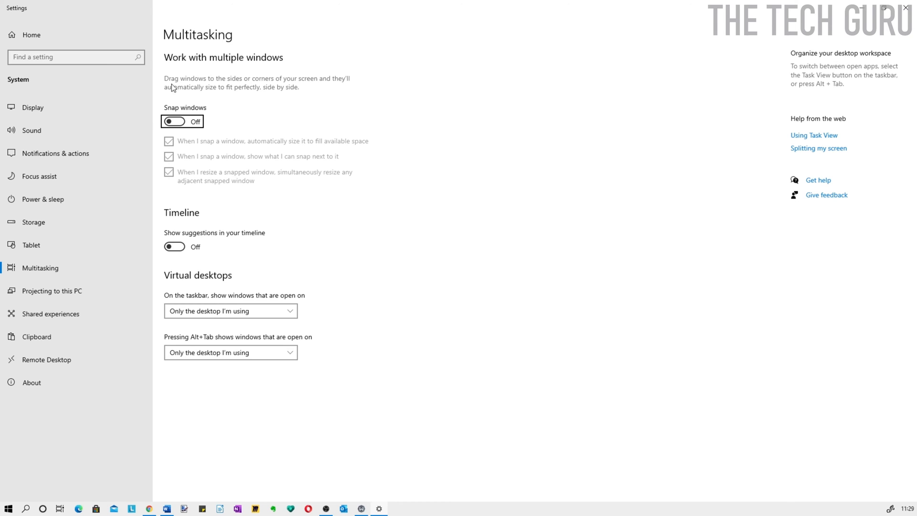
mouse_move(287, 86)
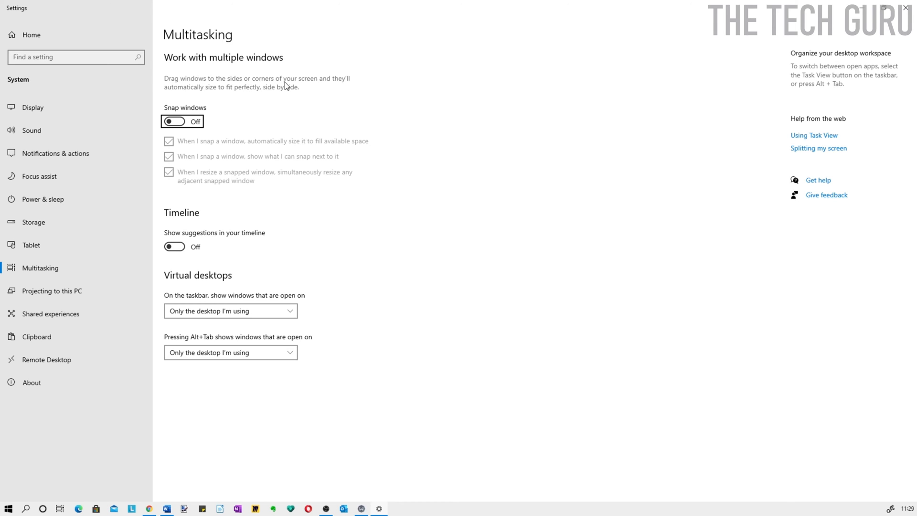
mouse_move(206, 105)
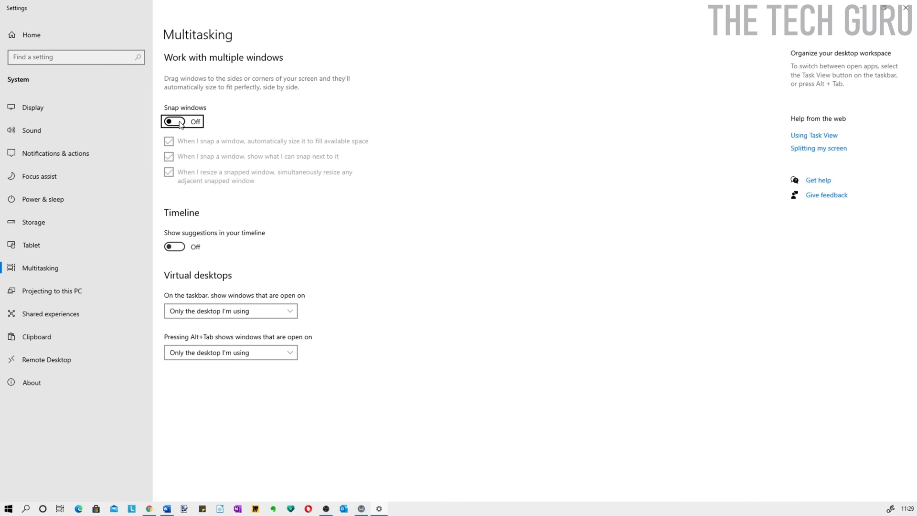
- Switch Snap windows on with all three snap options checked, then leave Settings
click(175, 121)
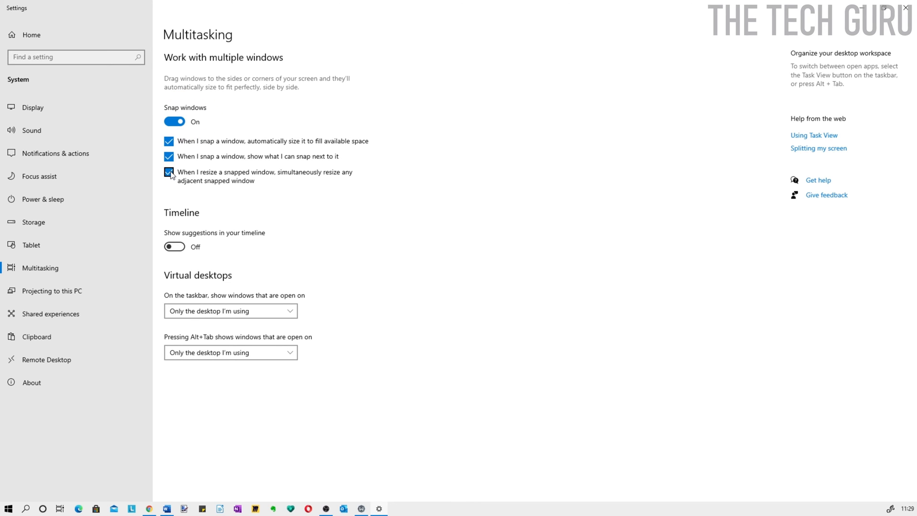
click(169, 172)
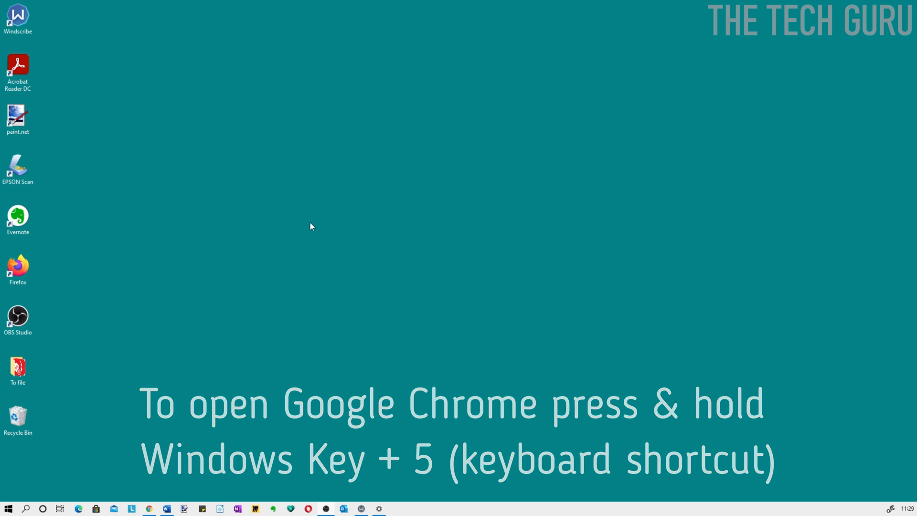
- Launch Google Chrome from the fifth taskbar slot with Win+5
key(Win+5)
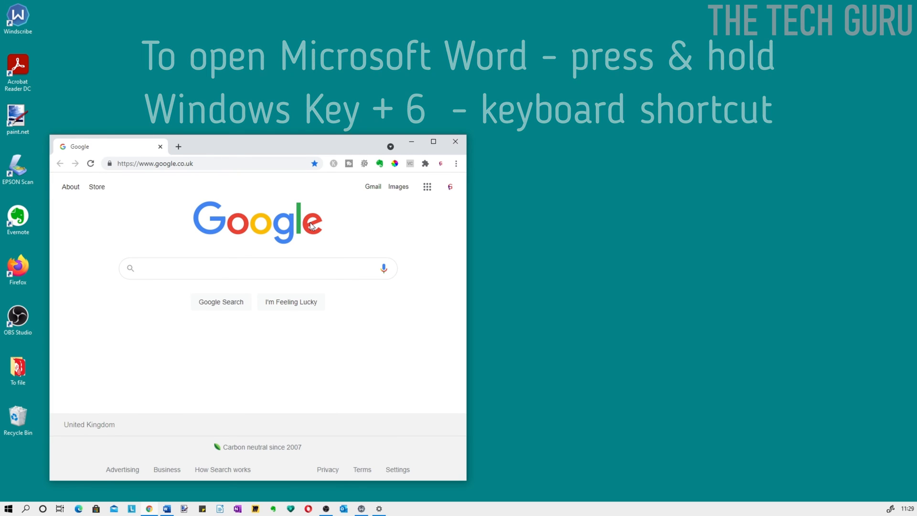
- Open Microsoft Word from the sixth taskbar slot with Win+6
key(win+6)
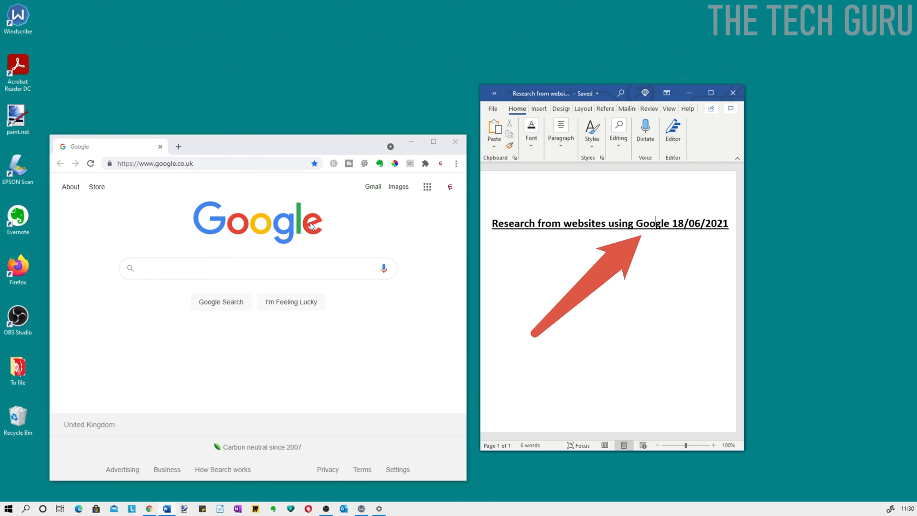
- Snap Word to the right half and browse Snap Assist windows for the left
click(711, 93)
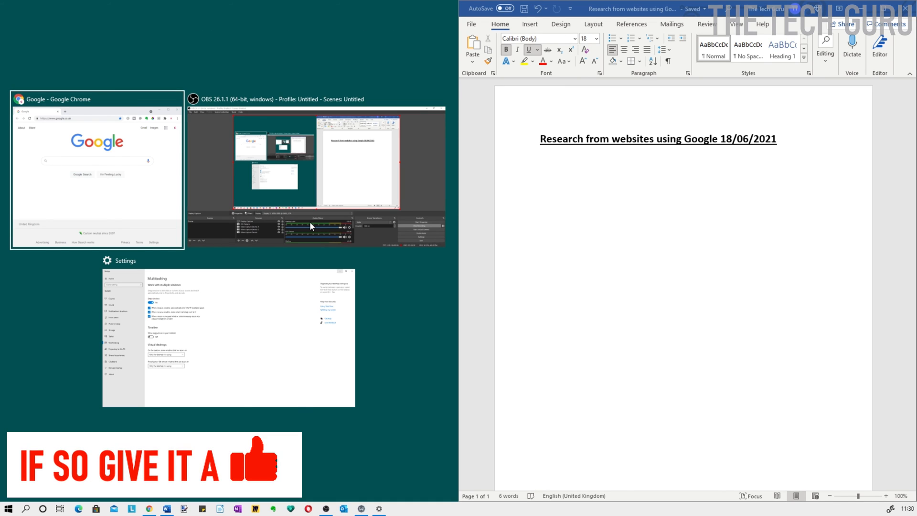
key(alt+tab)
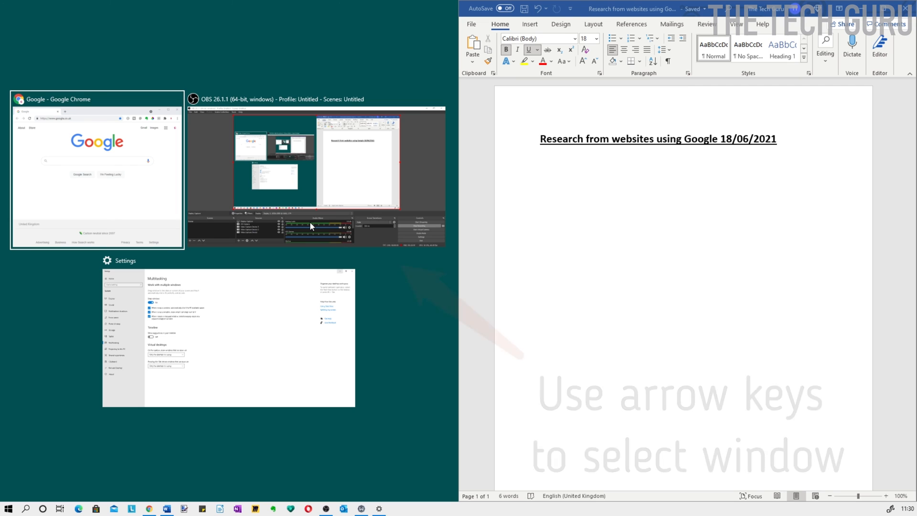
key(right)
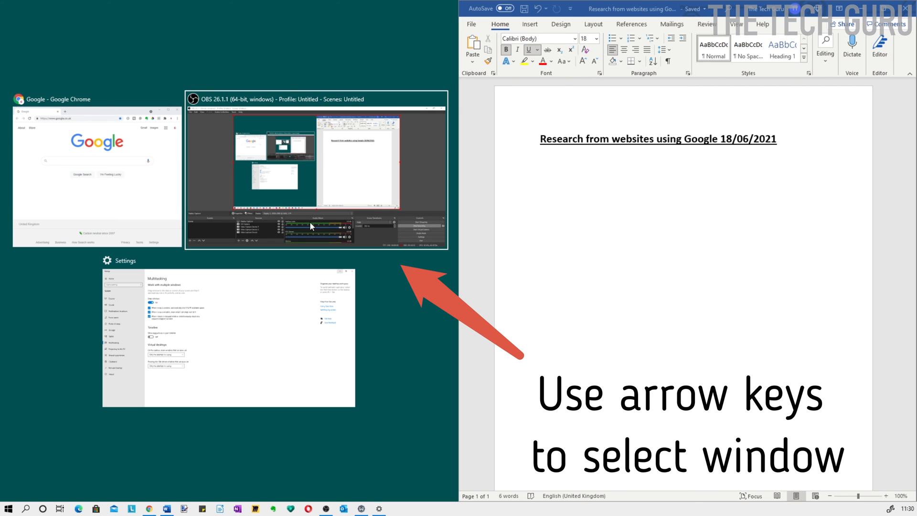